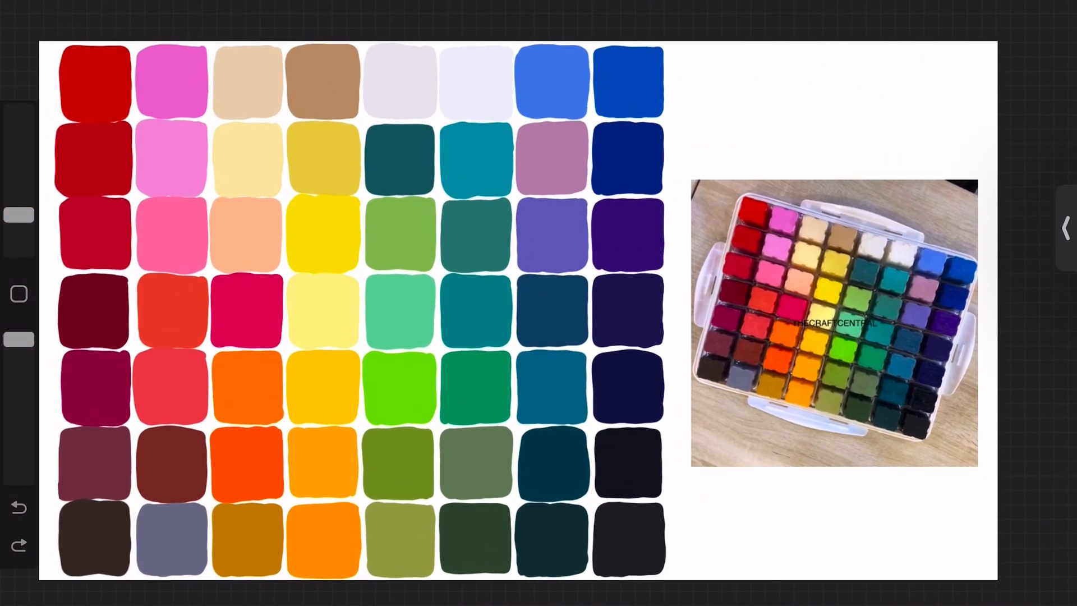
# - Hide the reference photo, leaving 'Miya Gouache' lettering and paper-textured swatches visible
pyautogui.click(1063, 228)
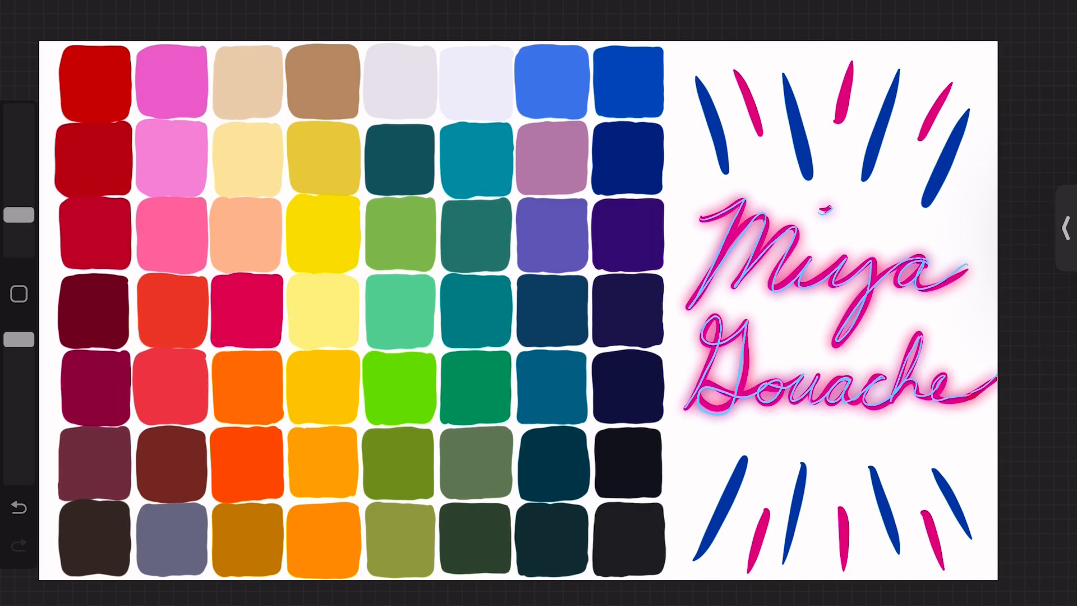
pyautogui.click(1063, 227)
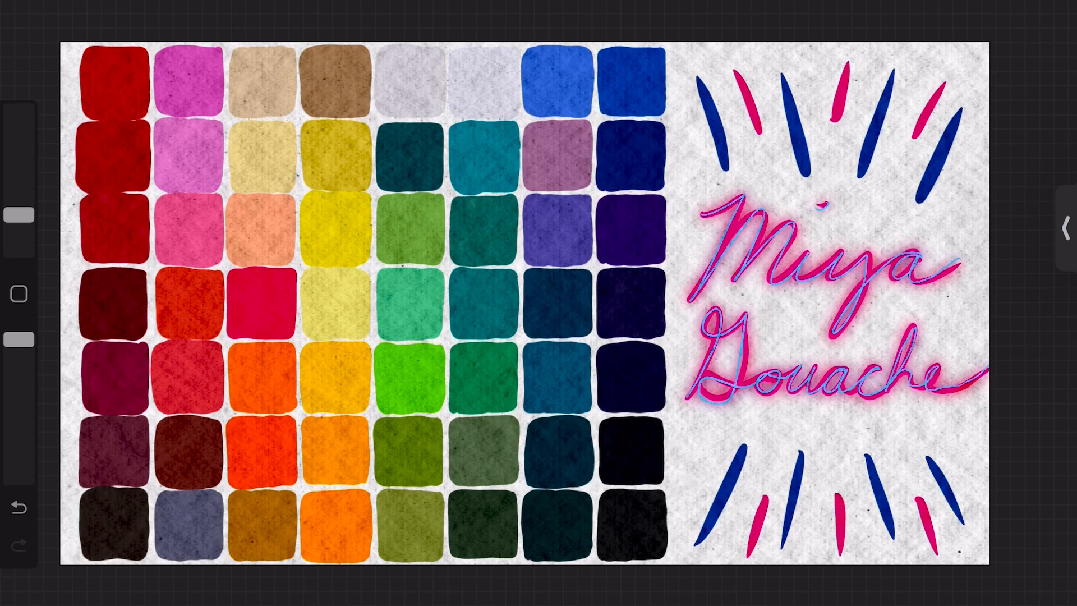
# - Open the Compact palette list, make Miya Gouache Warm default, then Cool again
pyautogui.click(1063, 226)
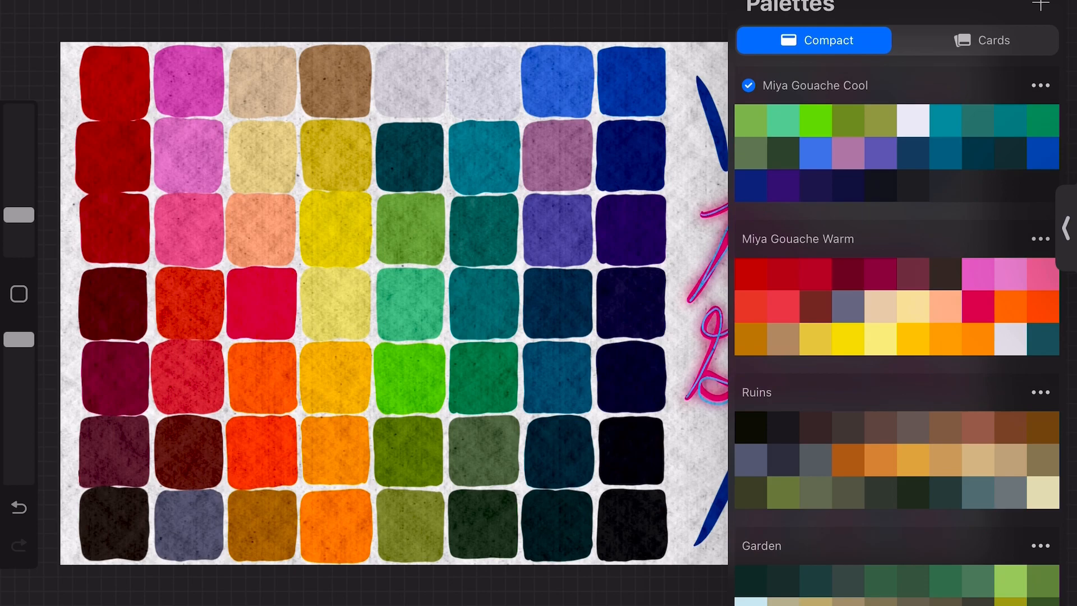
pyautogui.click(1039, 238)
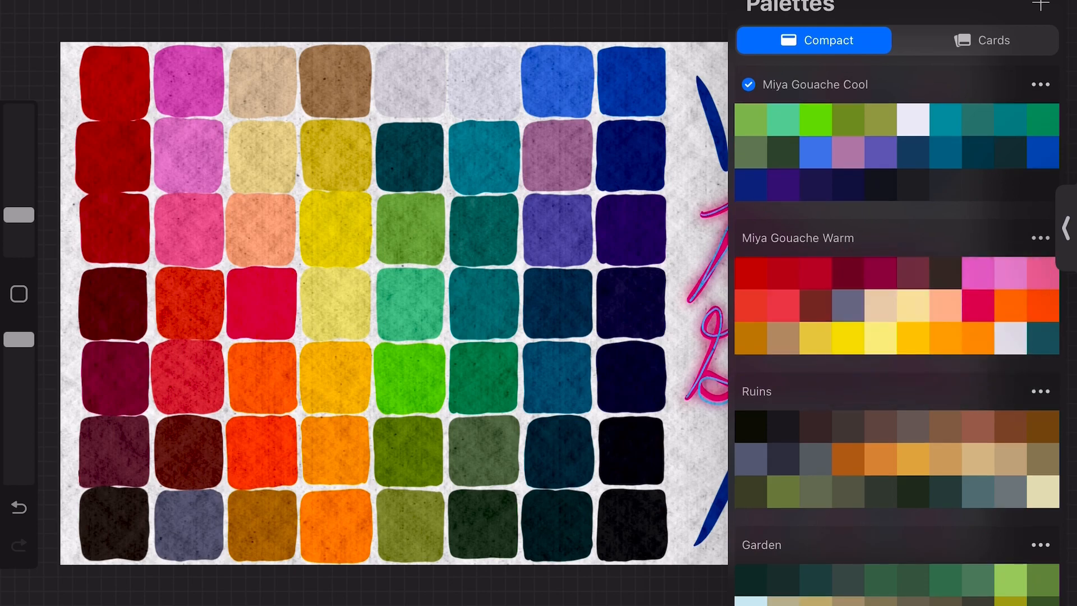
pyautogui.click(1040, 85)
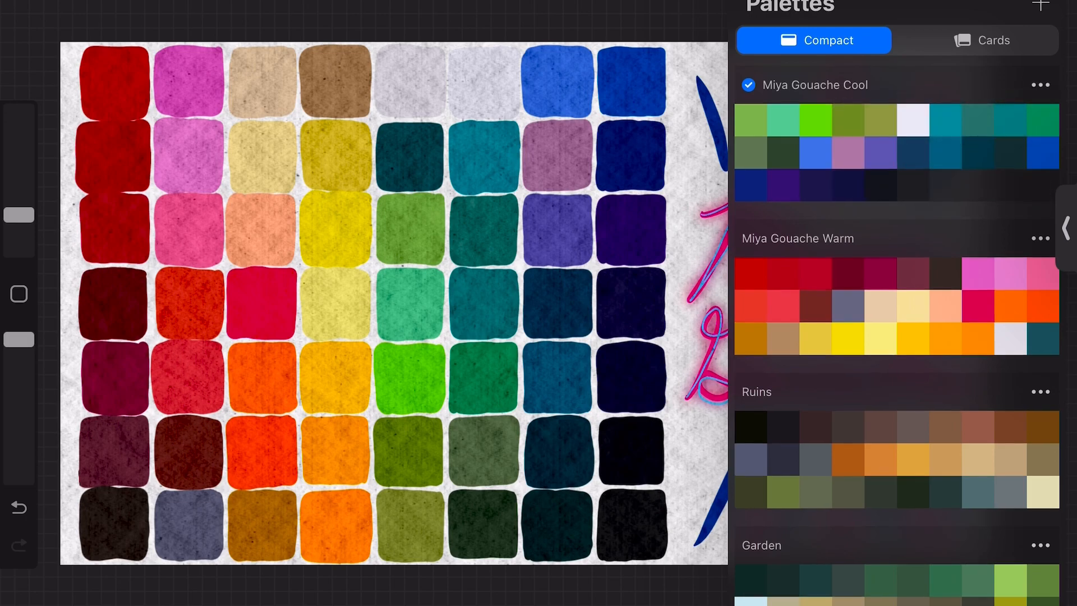
pyautogui.click(751, 120)
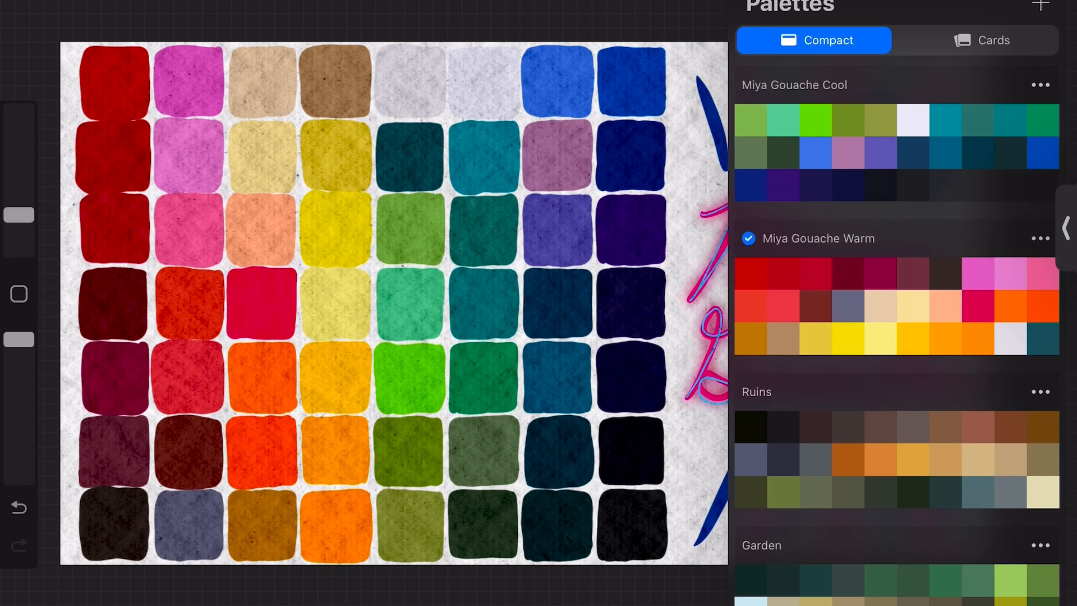
pyautogui.click(749, 85)
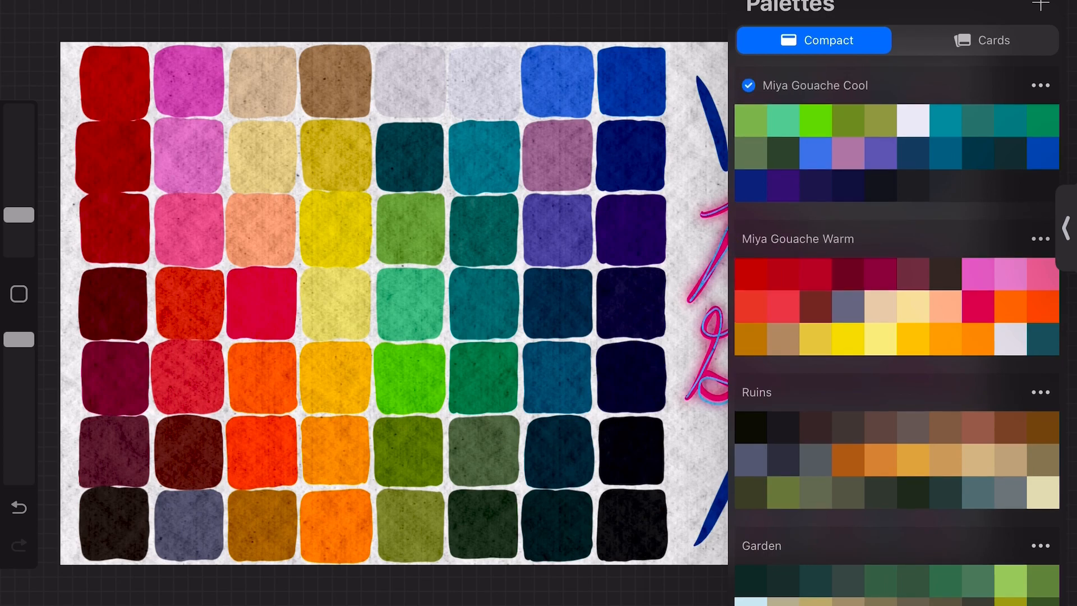
# - Switch palettes to Cards view and scroll through named Cool and Warm swatches
pyautogui.click(979, 40)
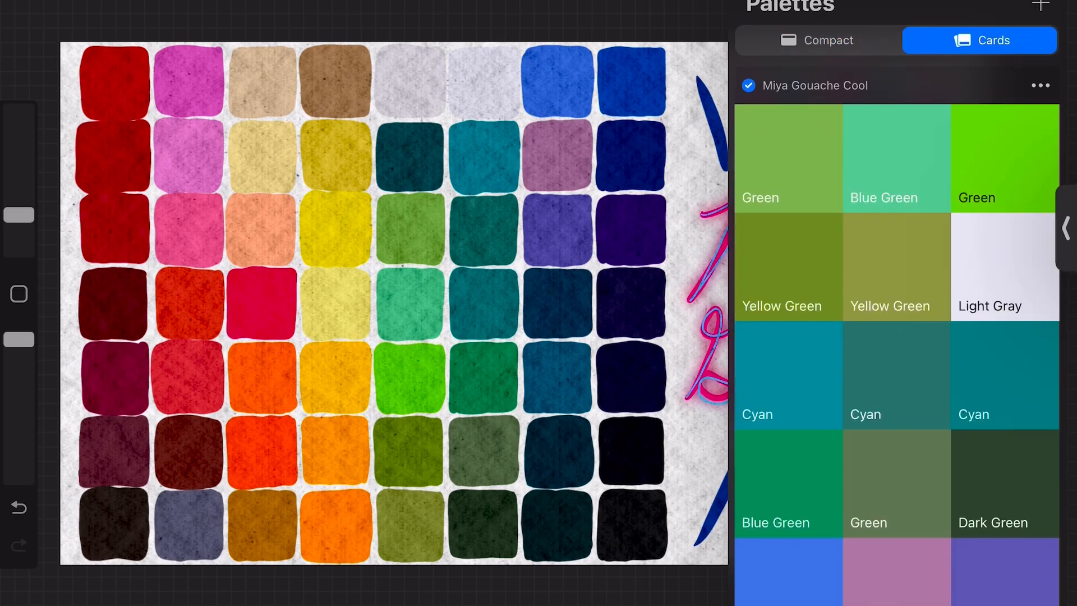
pyautogui.scroll(-3)
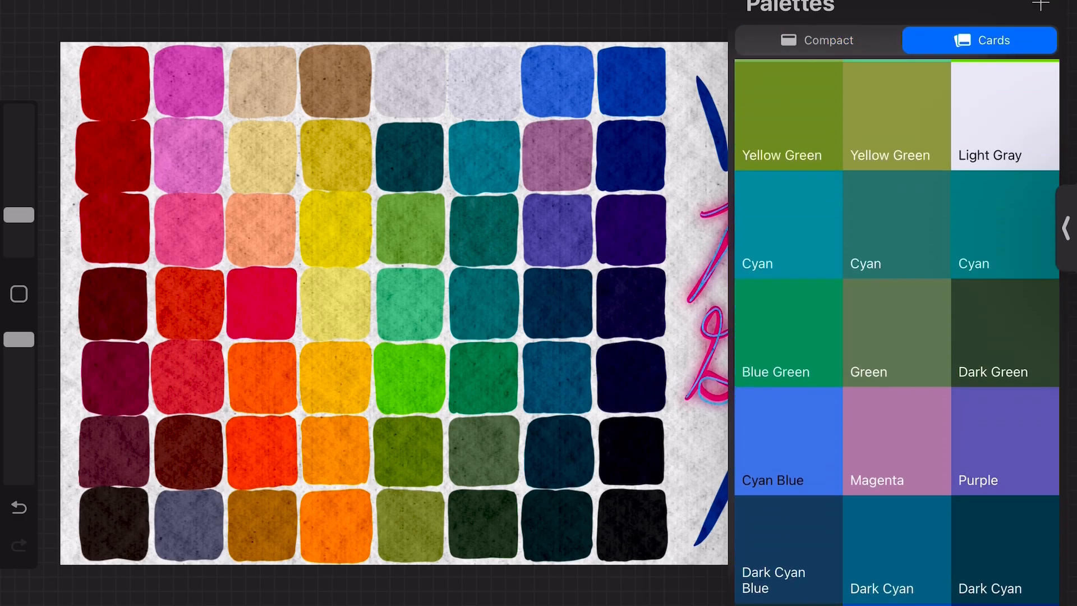
pyautogui.scroll(-3)
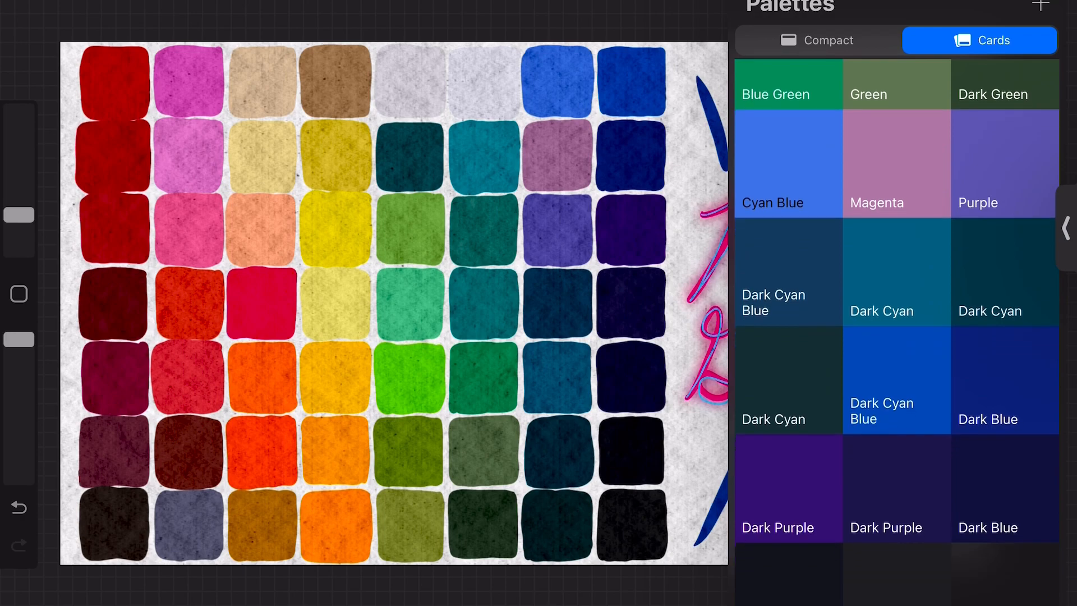
pyautogui.scroll(-3)
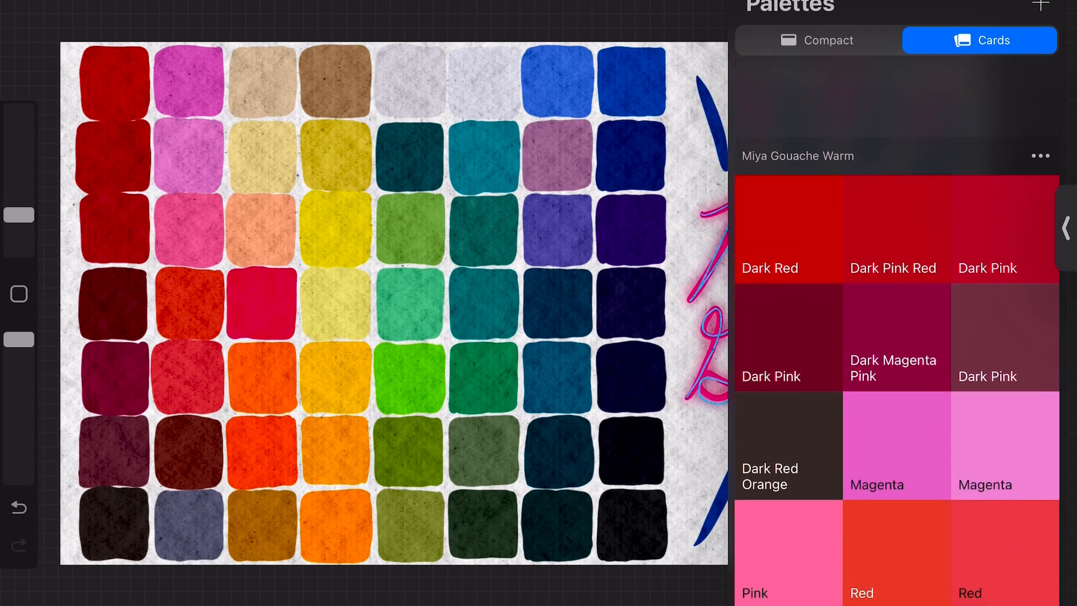
pyautogui.scroll(-3)
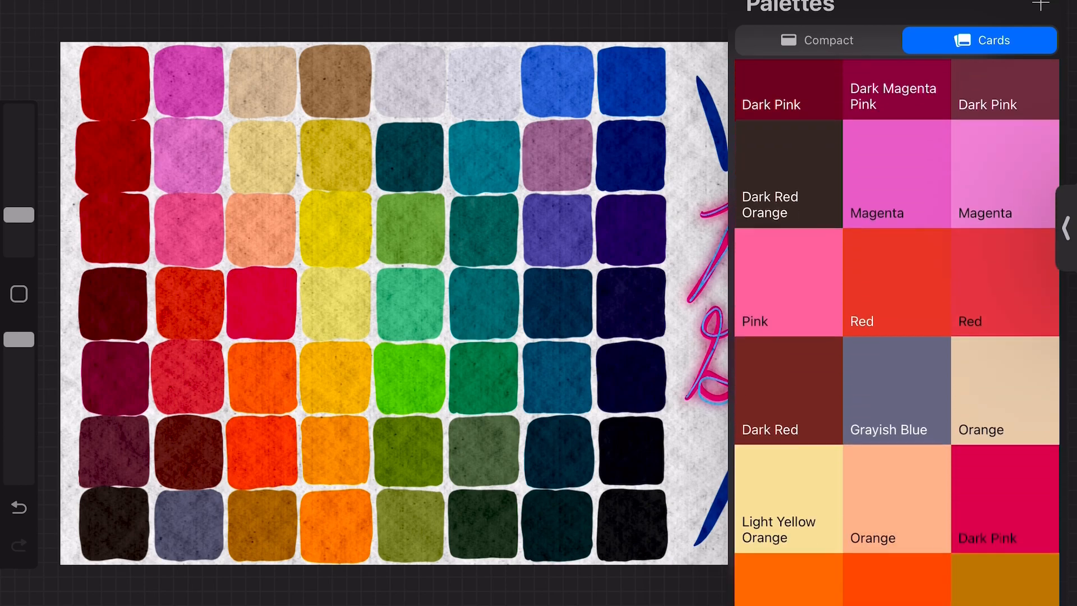